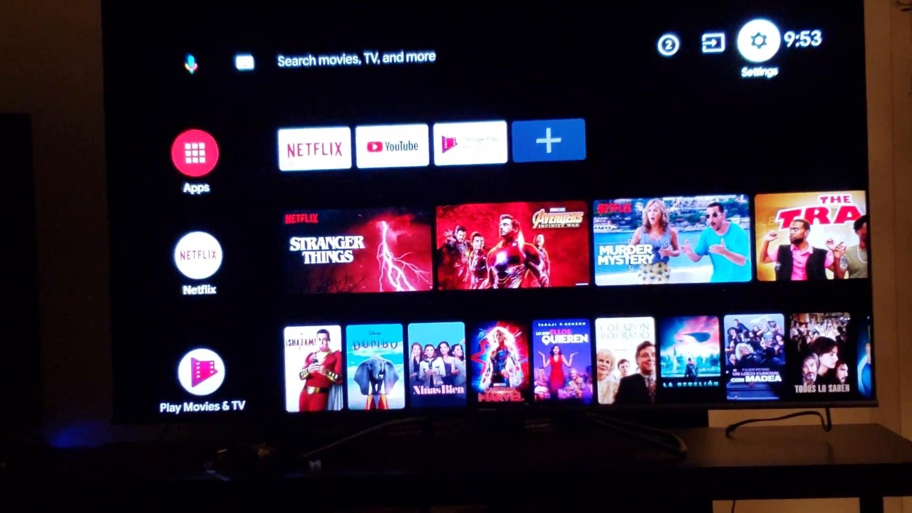
Open the TV's Network settings and switch Wi-Fi off.
left_click(757, 40)
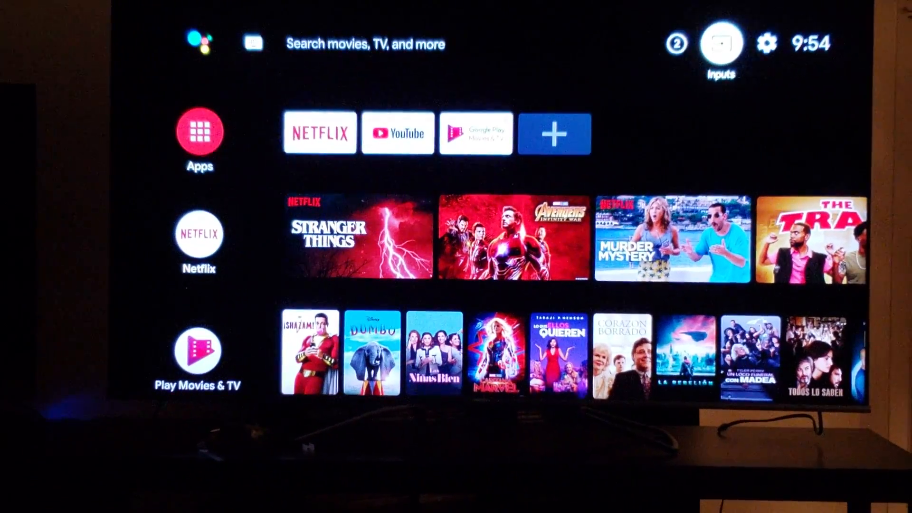
left_click(721, 42)
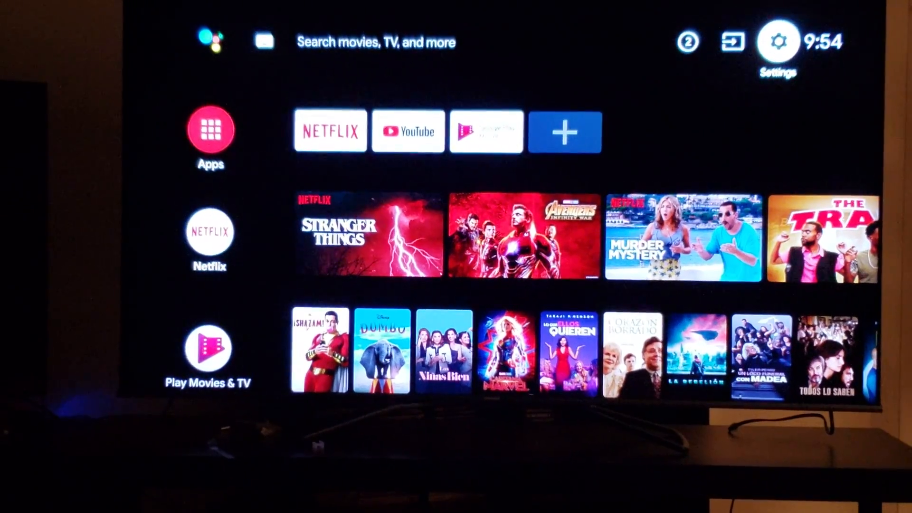
left_click(777, 41)
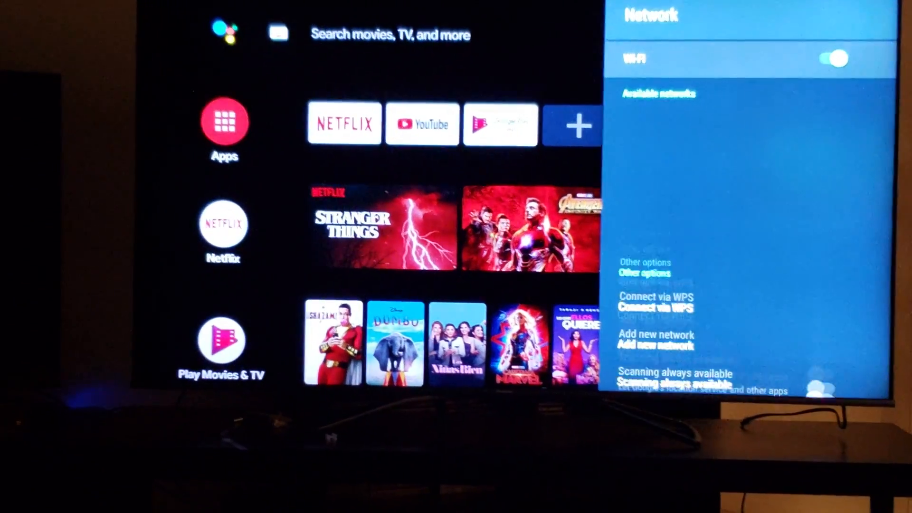
left_click(832, 58)
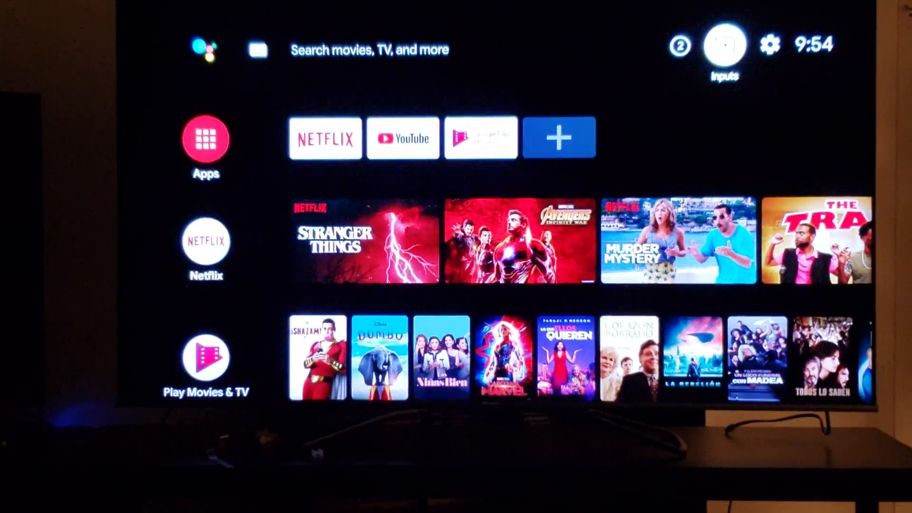
Choose HDMI 3 from the TV inputs list to show the PS4 home screen.
left_click(724, 44)
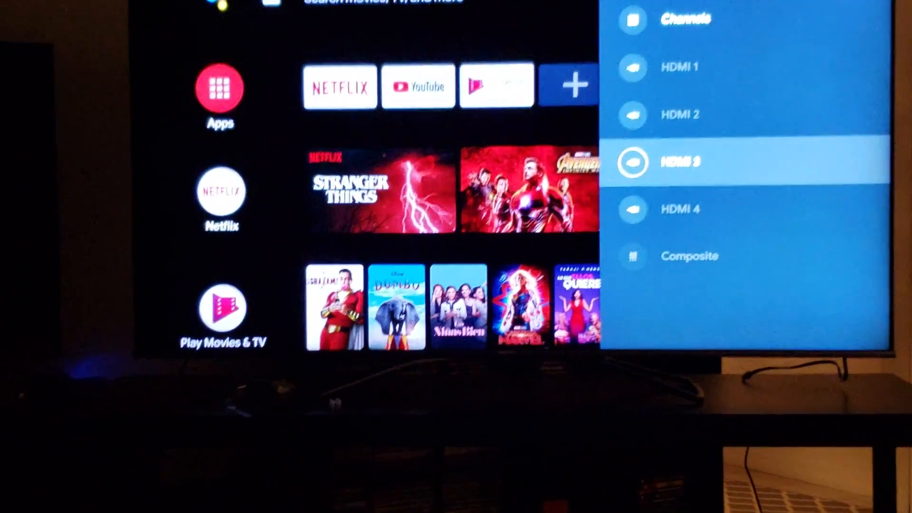
left_click(687, 162)
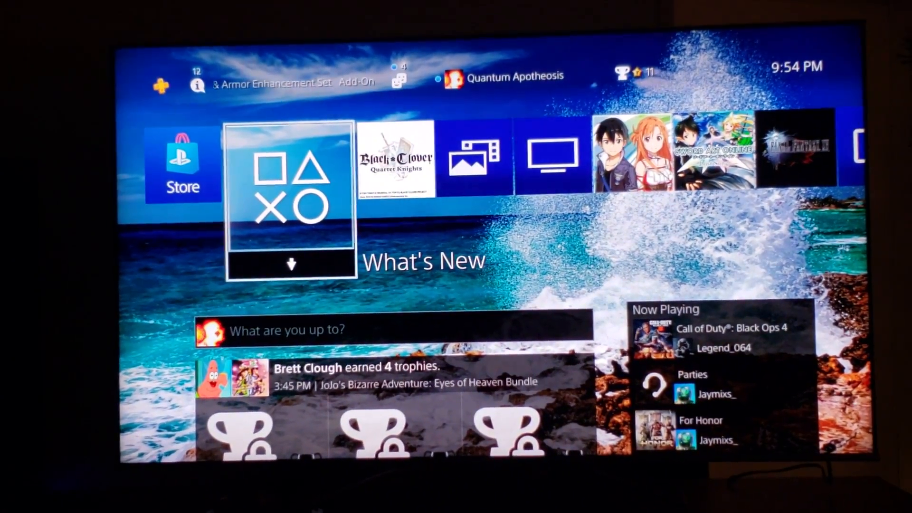